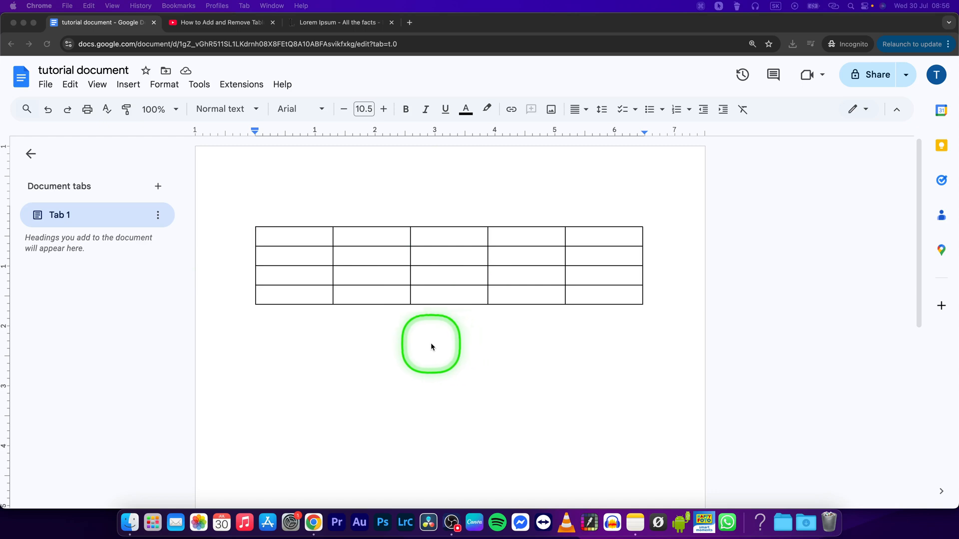
{"action": "mouse_move", "coordinate": [289, 243]}
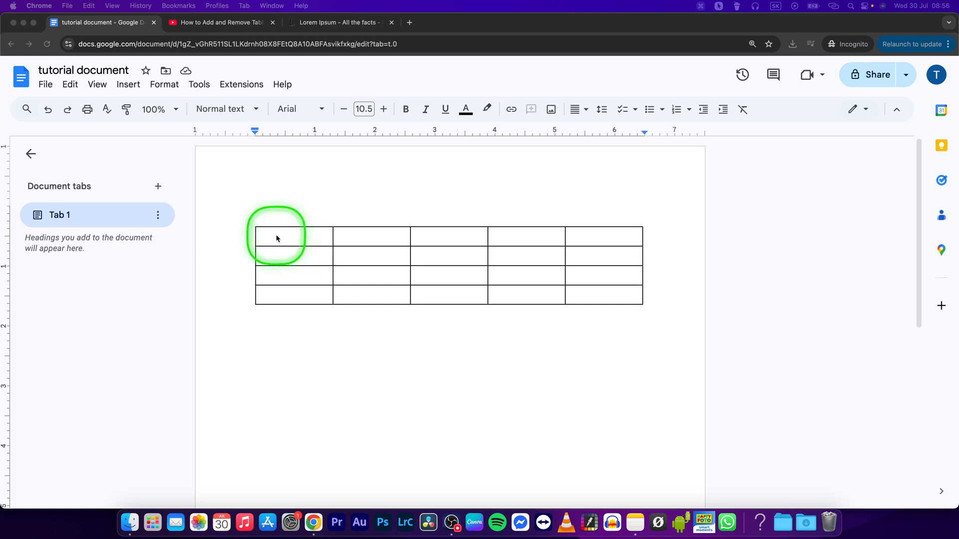
Select every cell of the five-by-four table and choose its outer borders only
{"action": "left_click_drag", "start_coordinate": [276, 239], "coordinate": [474, 260]}
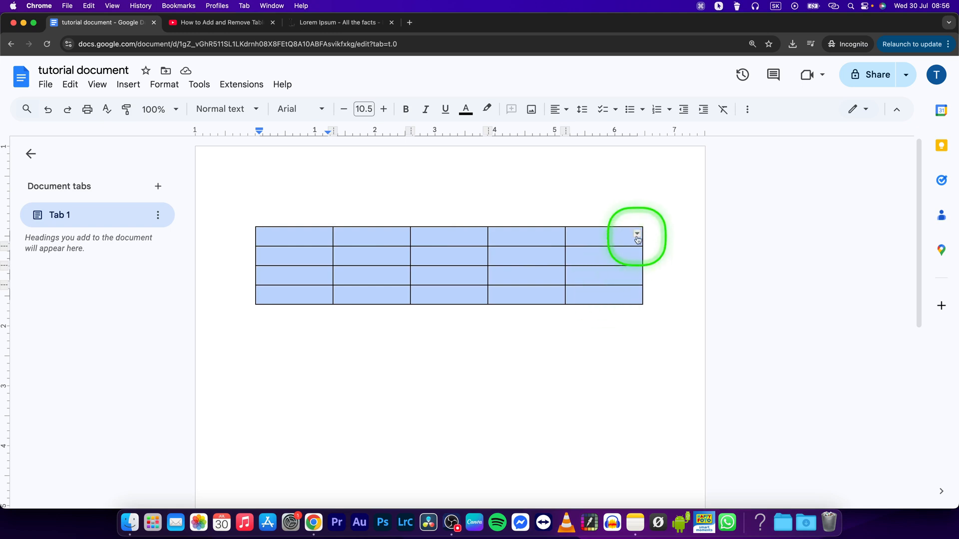
{"action": "left_click", "coordinate": [636, 236]}
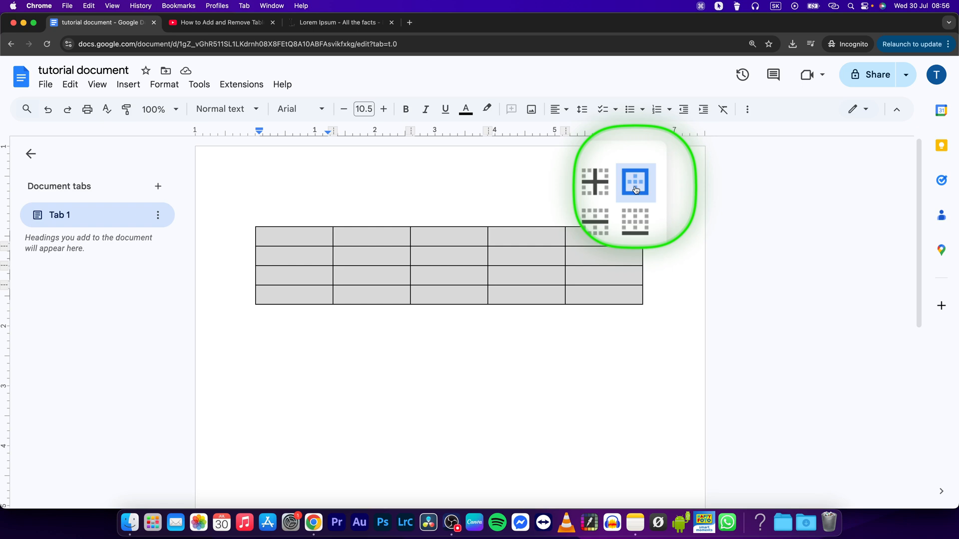
{"action": "left_click", "coordinate": [635, 182]}
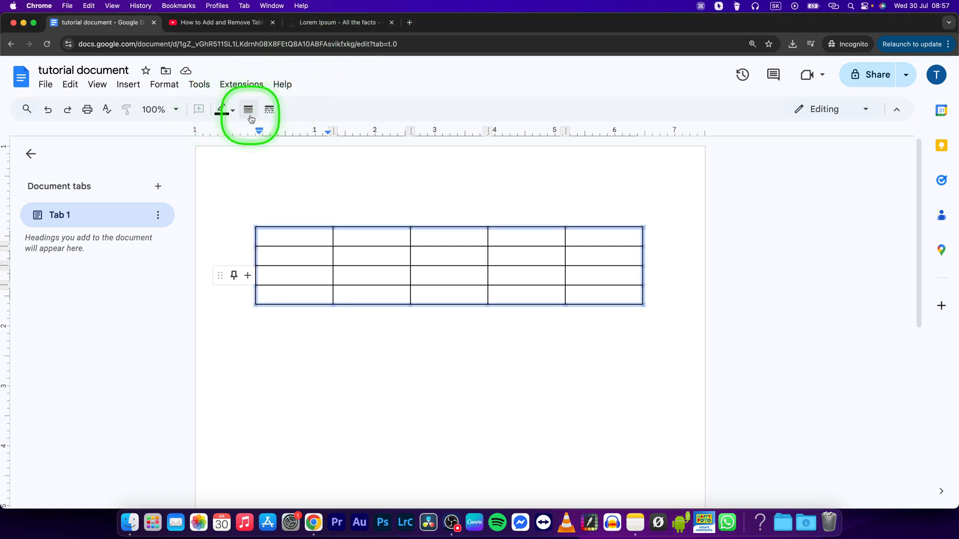
{"action": "mouse_move", "coordinate": [224, 110]}
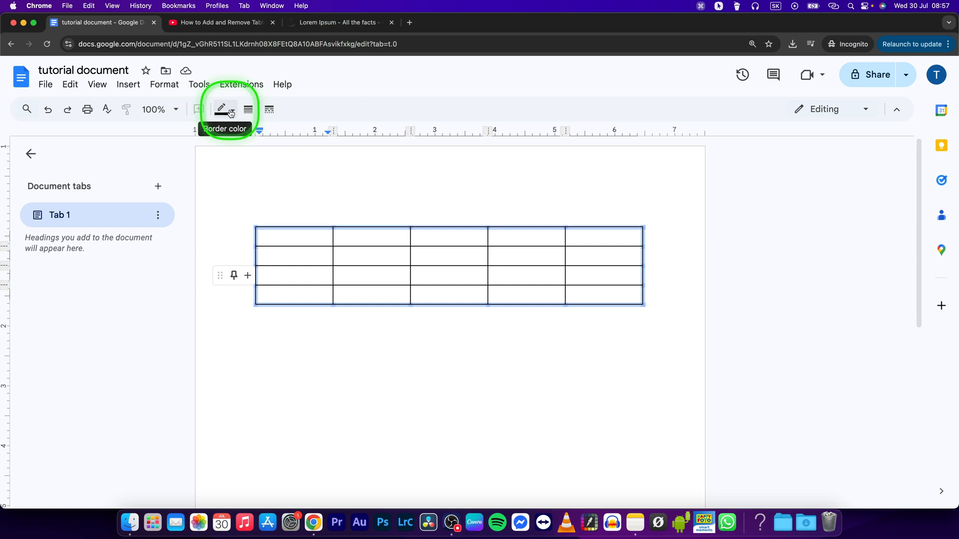
{"action": "left_click", "coordinate": [221, 110]}
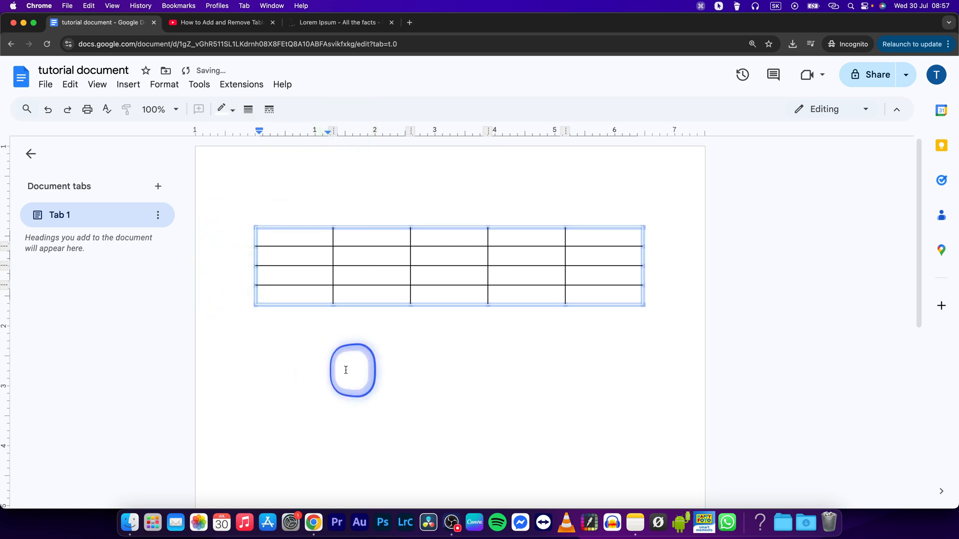
Colour the table's outer border red from the Border color palette
{"action": "left_click", "coordinate": [284, 239]}
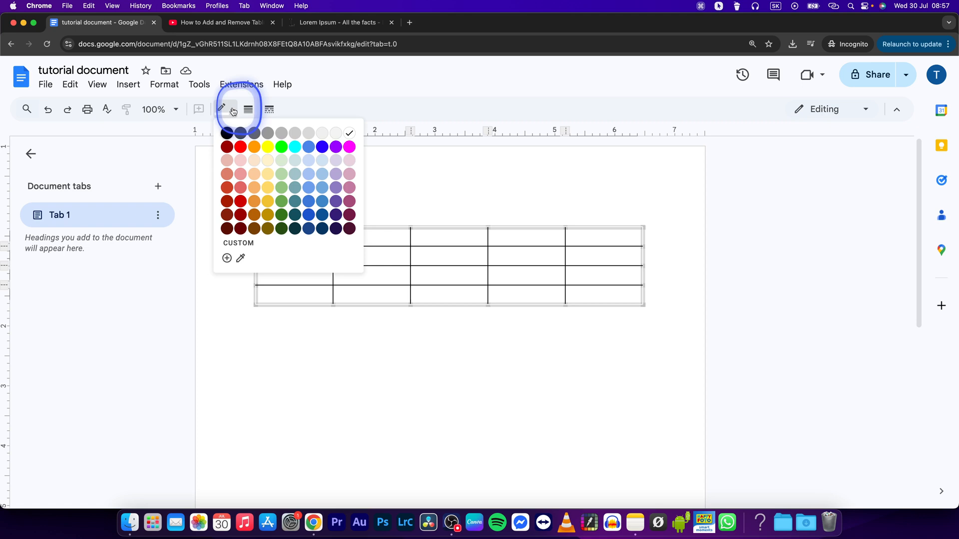
{"action": "left_click", "coordinate": [241, 146]}
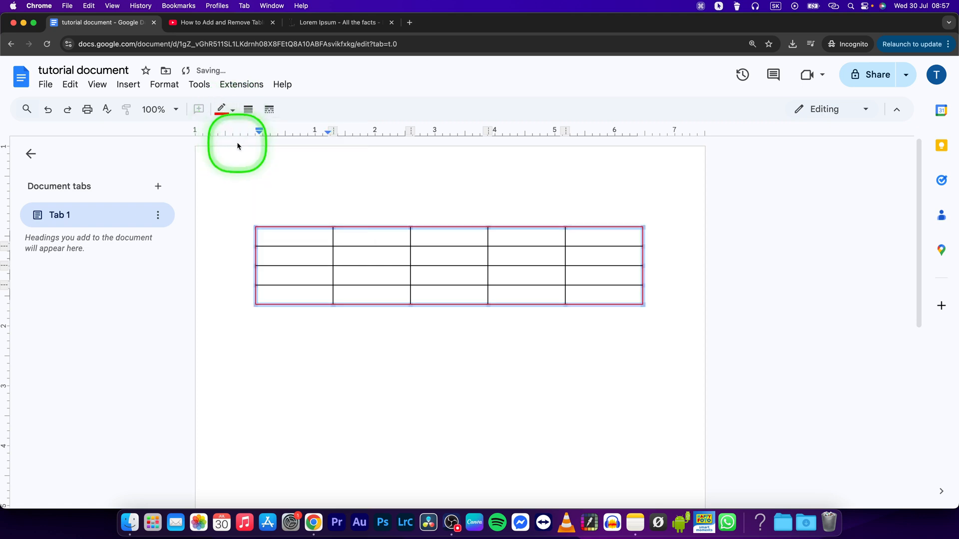
{"action": "left_click", "coordinate": [248, 110]}
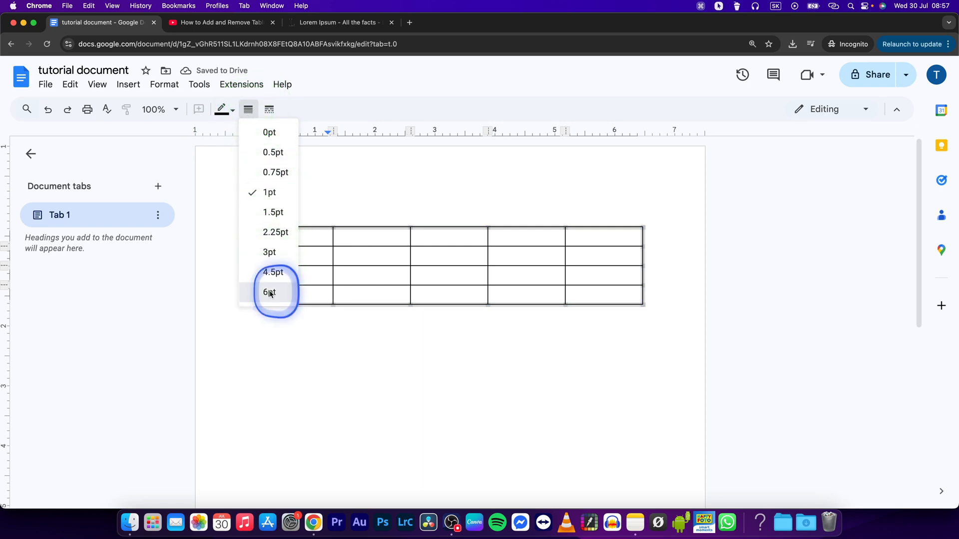
Set the outer border width to 6pt and show the border dash styles
{"action": "left_click", "coordinate": [269, 292]}
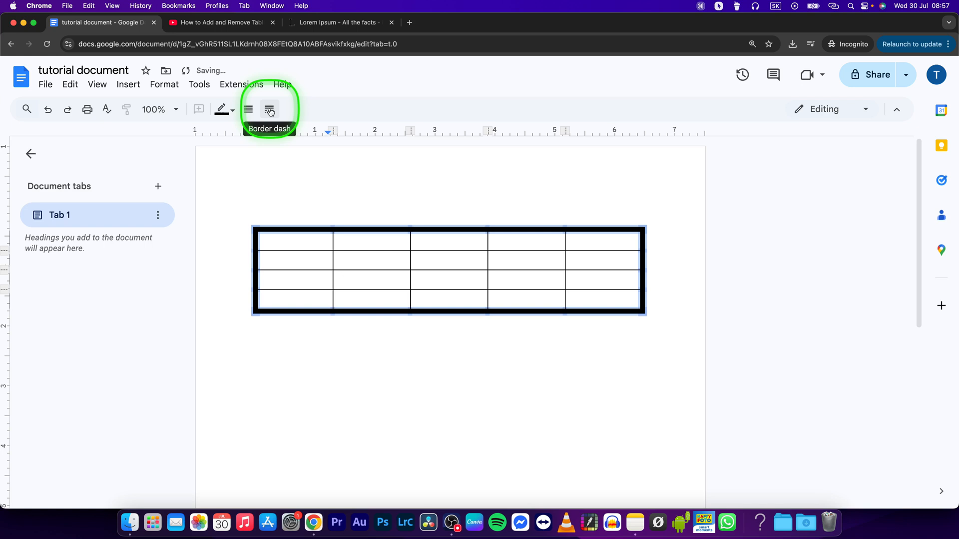
{"action": "left_click", "coordinate": [269, 110]}
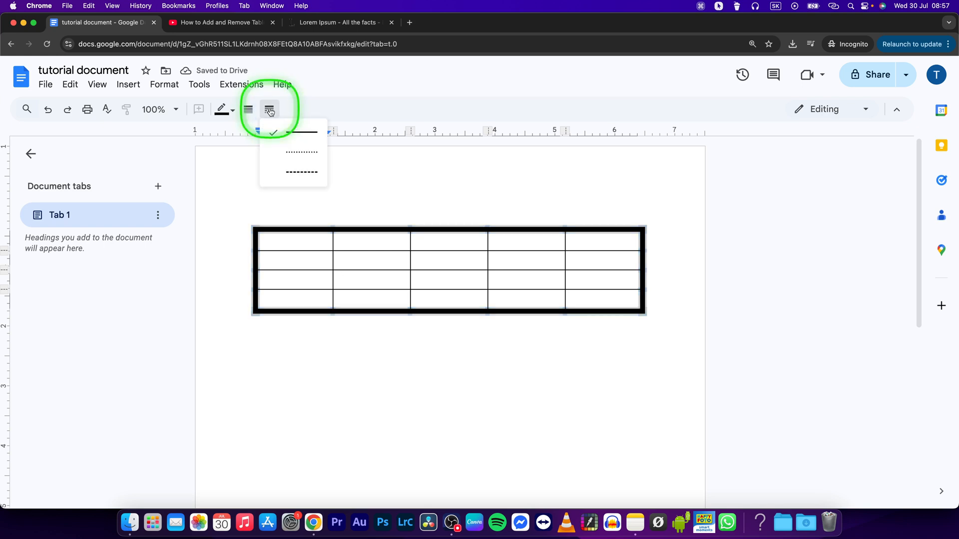